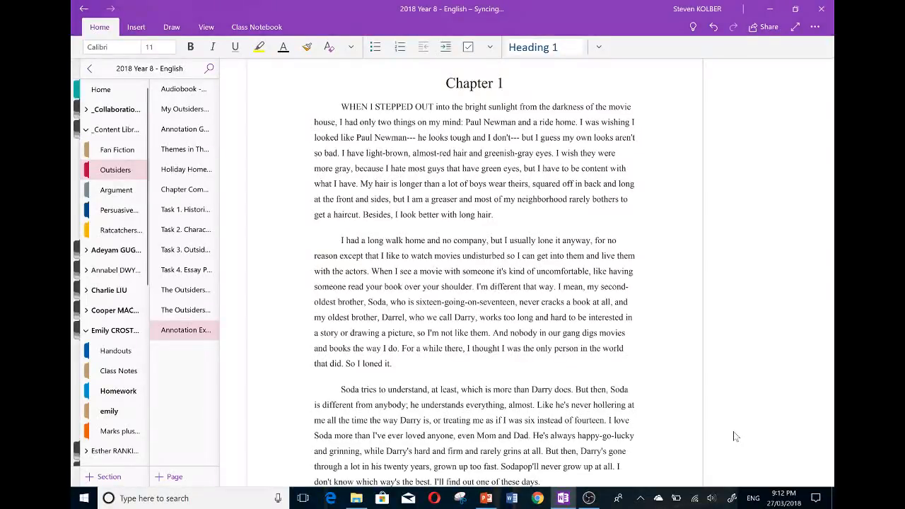
Select the red pen on the Draw tab to start a margin note.
click(171, 27)
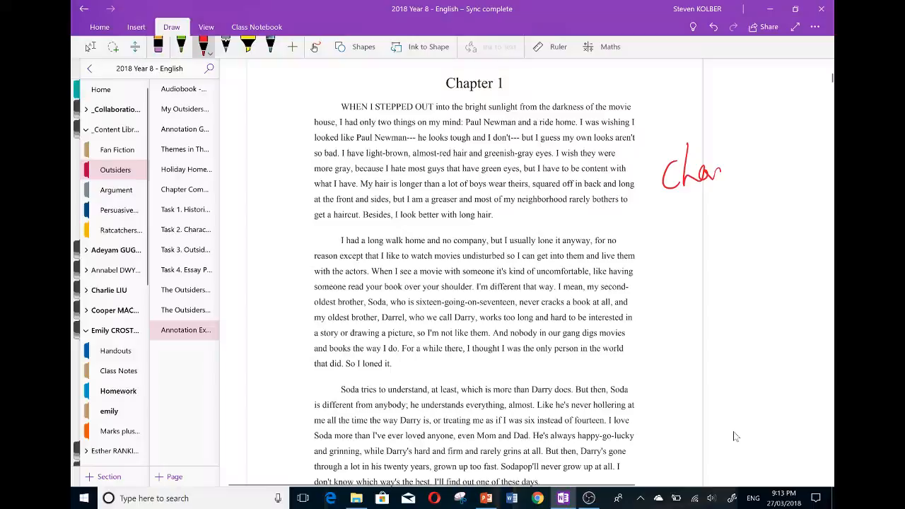
Handwrite 'Characterisation' in red across two lines in the right margin.
drag(722, 162, 796, 152)
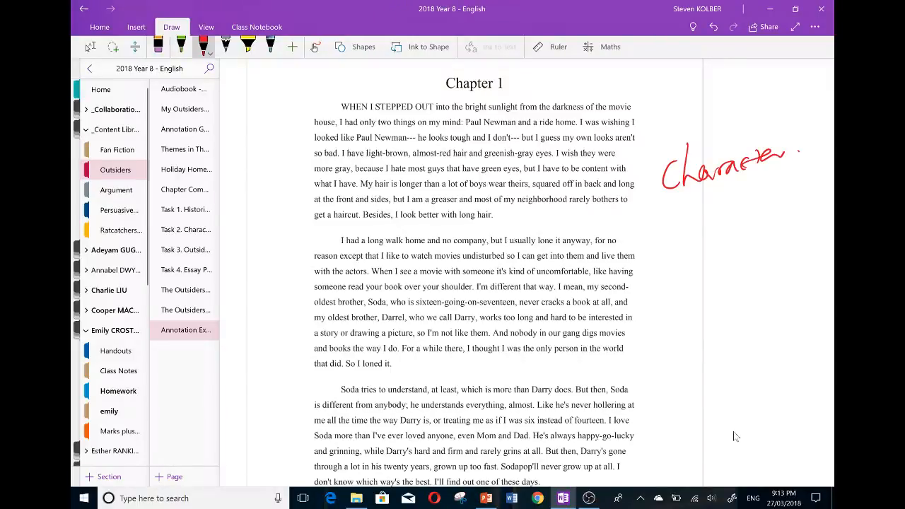
drag(708, 180, 764, 191)
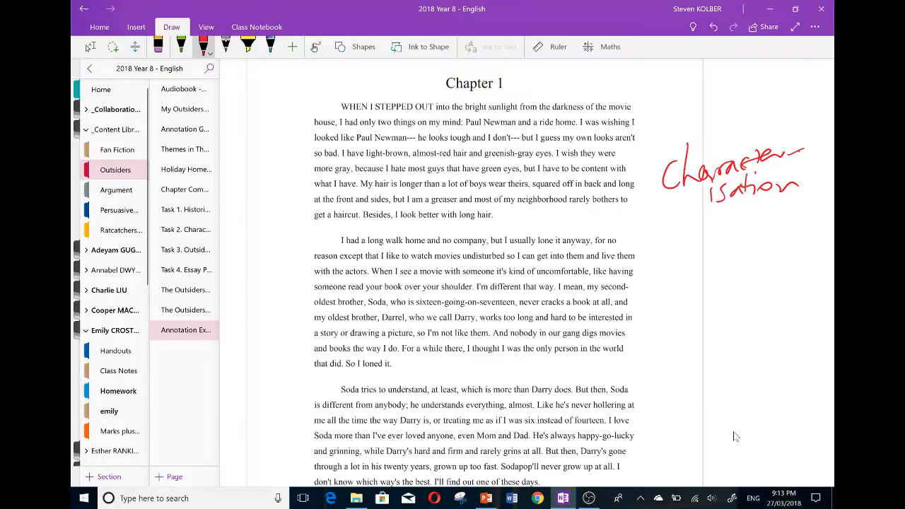
Circle 'Paul Newman' with a margin arrow and box the hair and greenish-gray eyes phrases.
drag(470, 133, 509, 117)
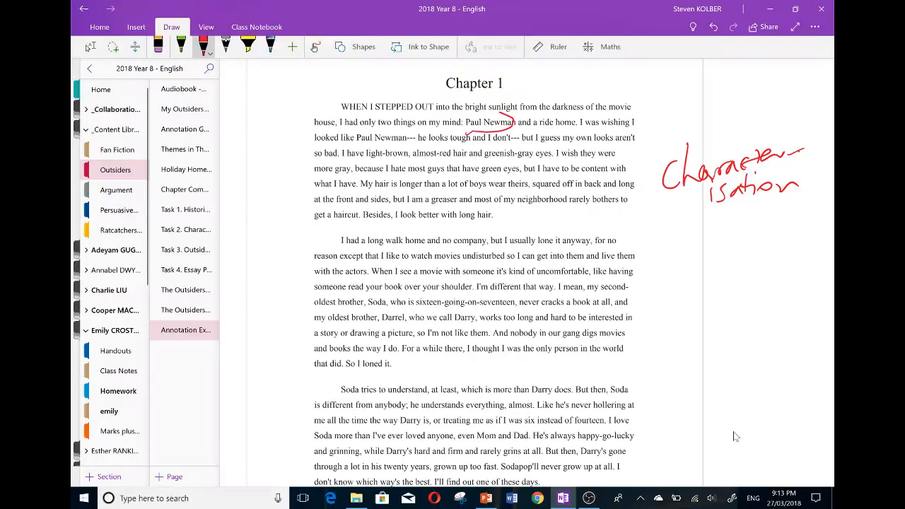
drag(459, 131, 672, 104)
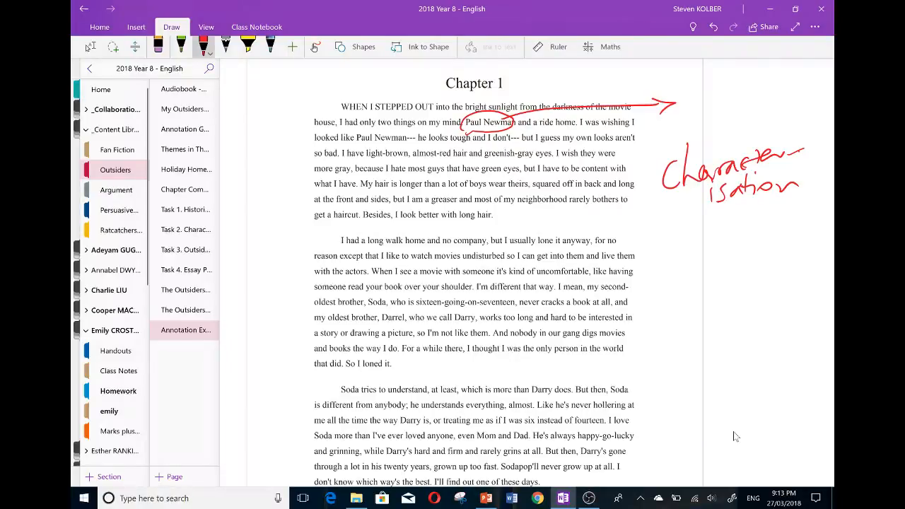
drag(360, 142, 425, 131)
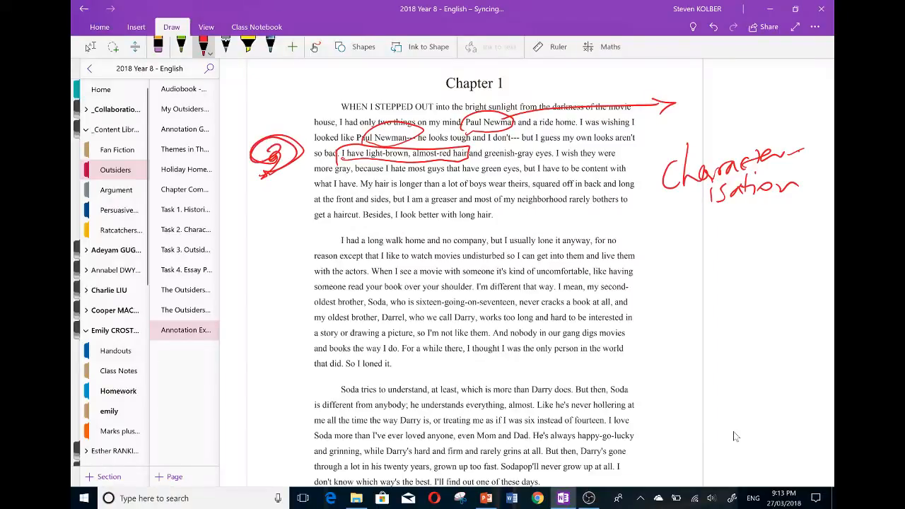
drag(495, 145, 559, 162)
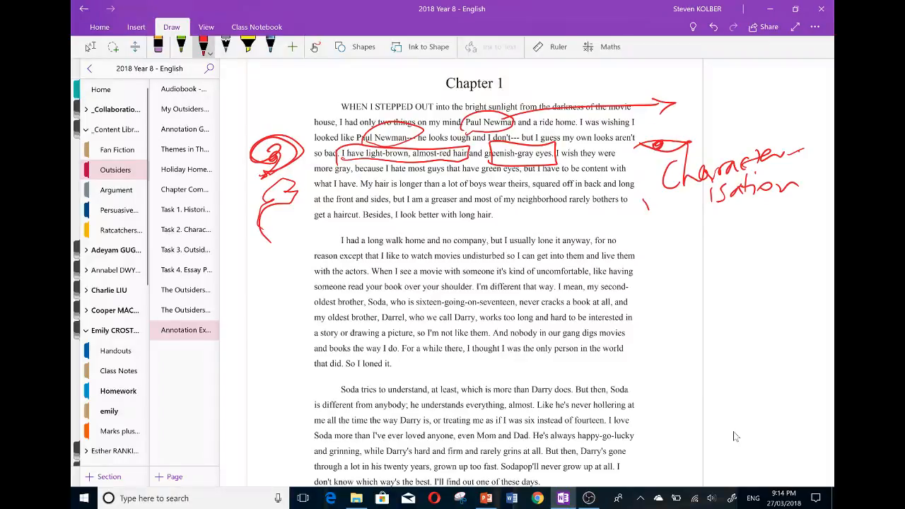
Sketch margin hair, underline the over-shoulder phrase, and box paragraph two with 'The Outsider'.
drag(647, 208, 679, 269)
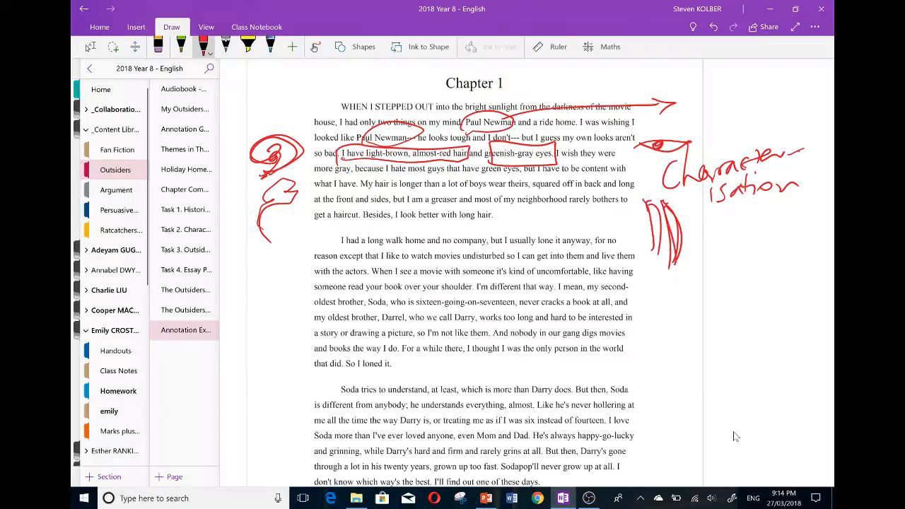
drag(658, 212, 665, 262)
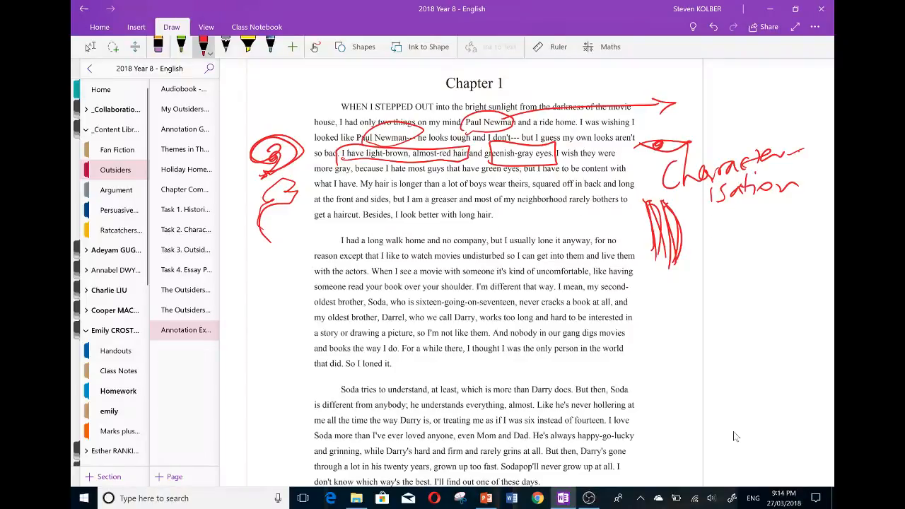
drag(655, 290, 665, 308)
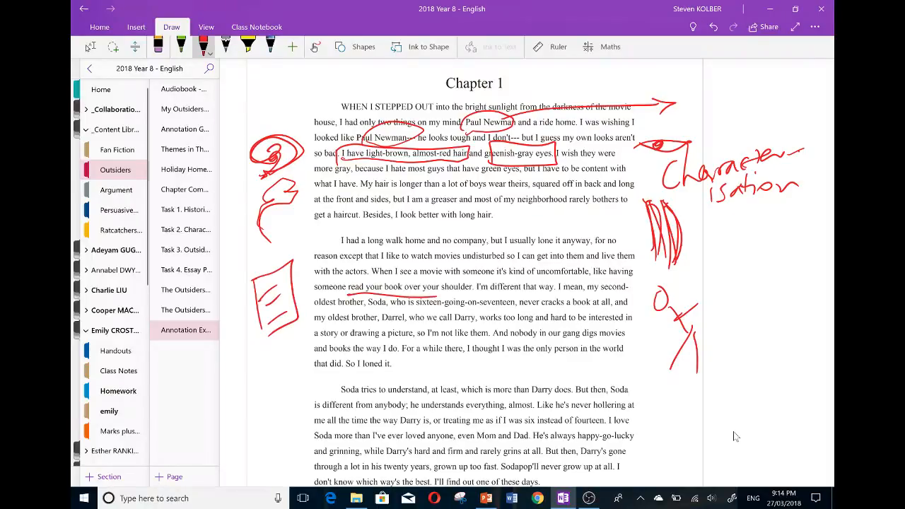
drag(718, 269, 768, 332)
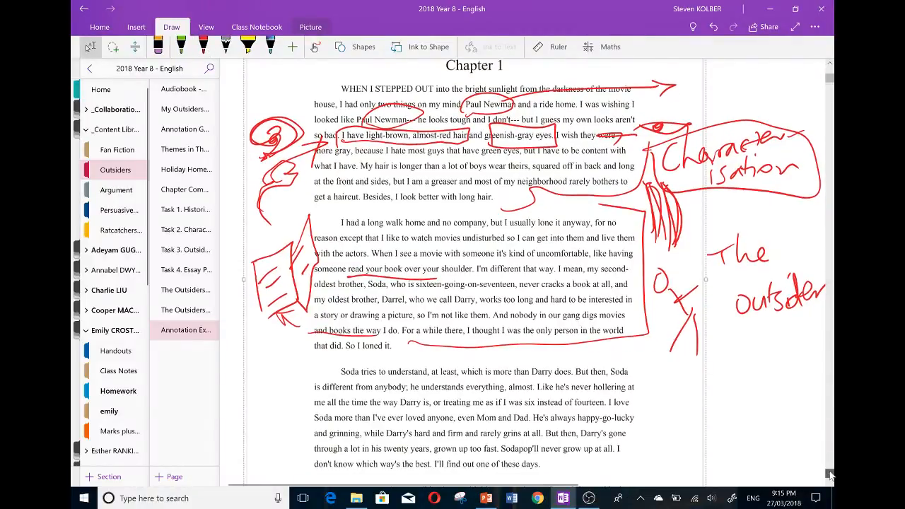
Scroll down to the Soda paragraph and select the yellow highlighter.
scroll(down, 3)
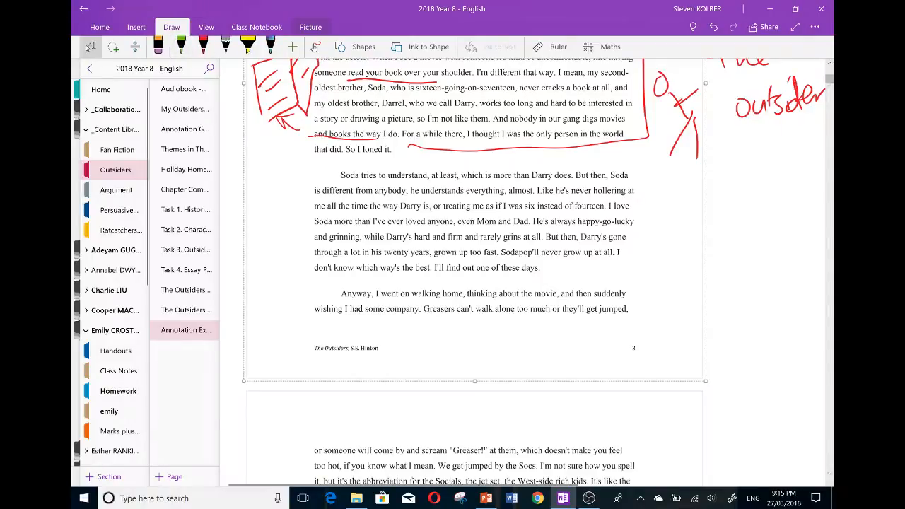
scroll(down, 3)
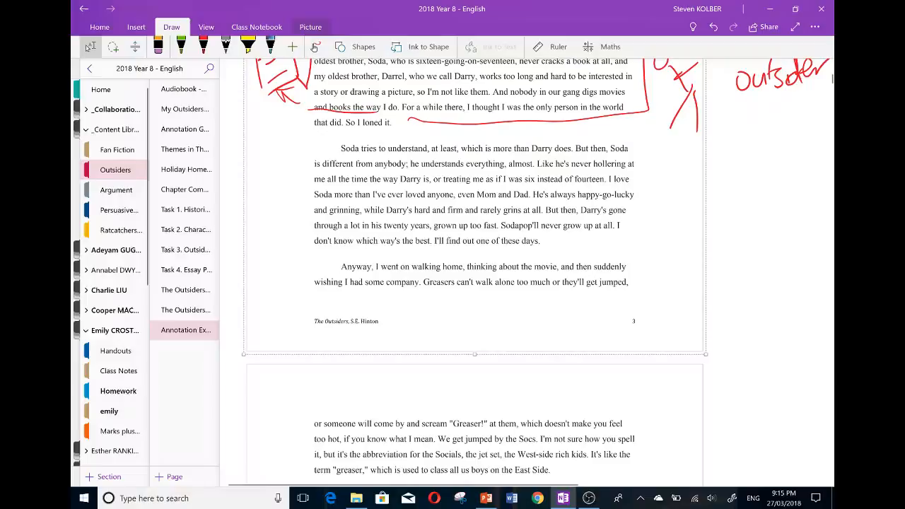
scroll(down, 3)
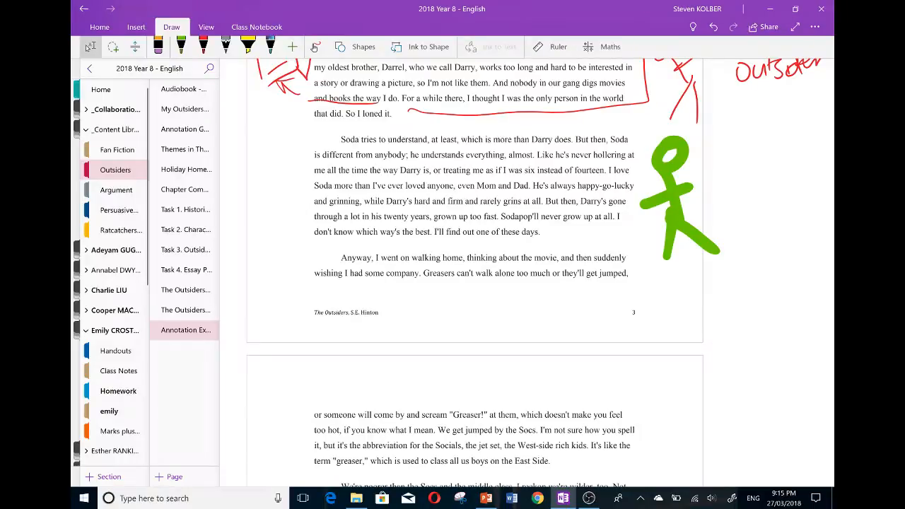
scroll(down, 3)
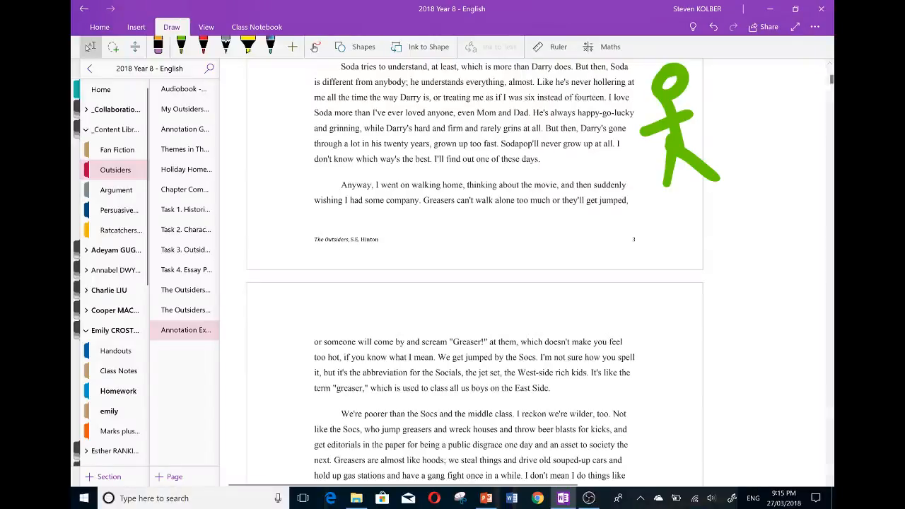
scroll(down, 3)
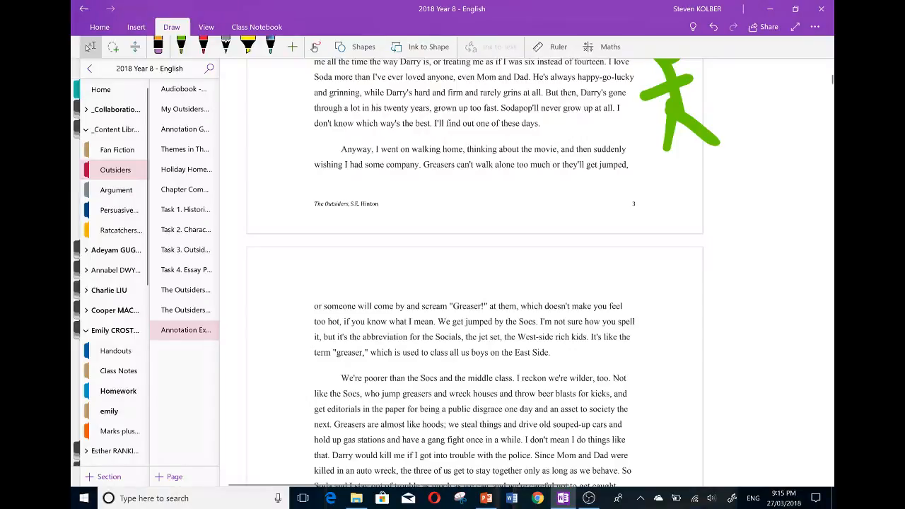
click(249, 47)
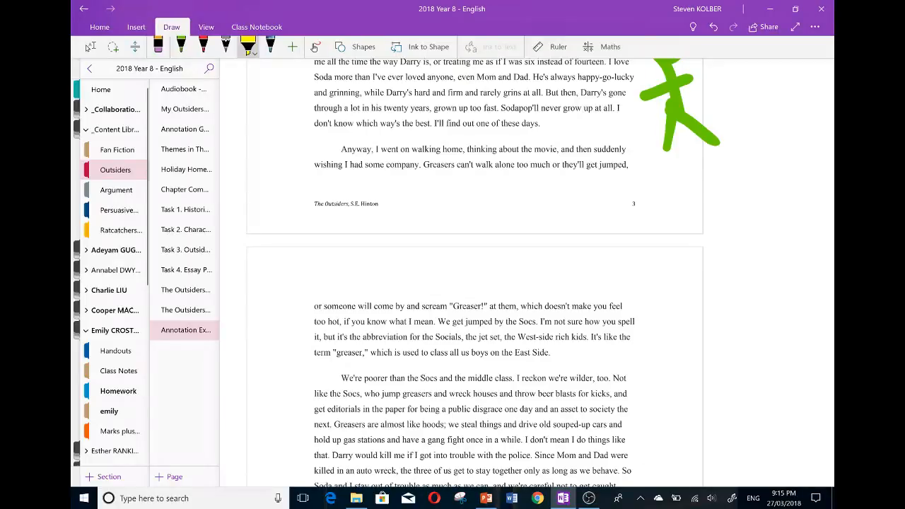
Highlight the Darry and Sodapop sentences in yellow.
drag(500, 113, 596, 113)
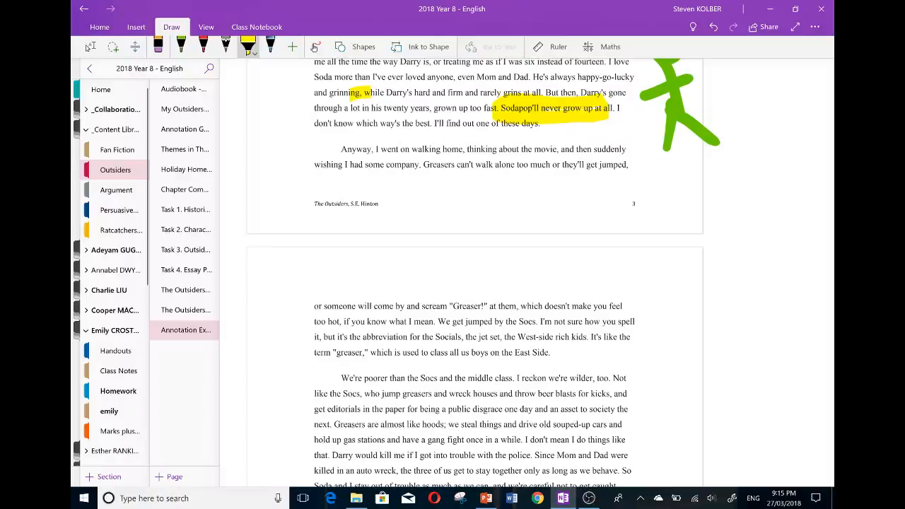
drag(365, 93, 619, 92)
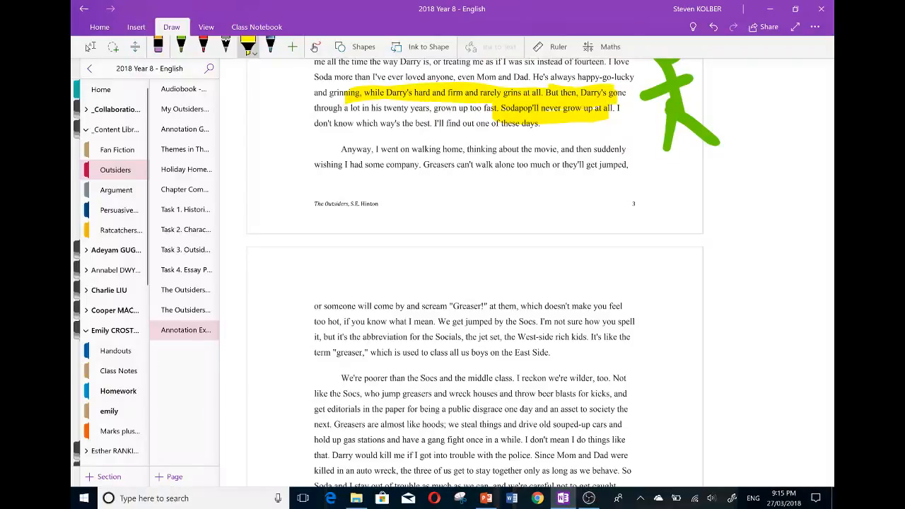
drag(318, 108, 488, 108)
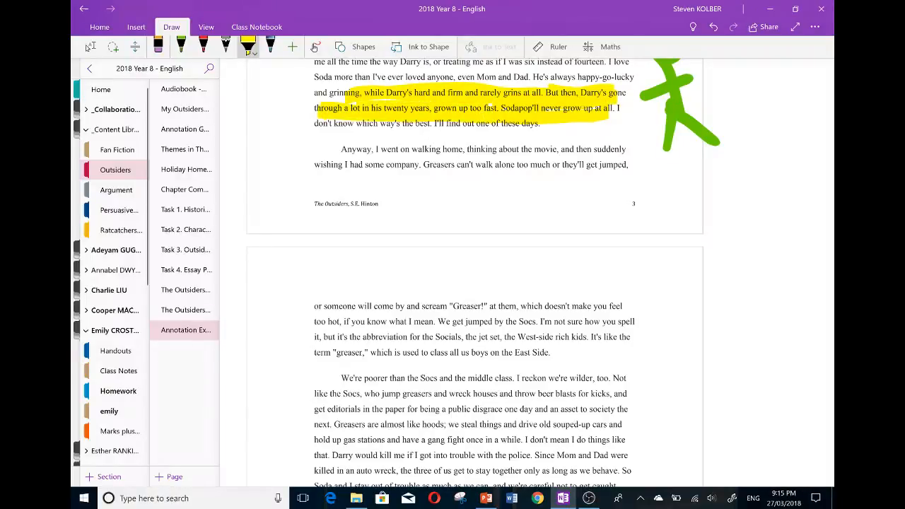
drag(453, 67, 524, 74)
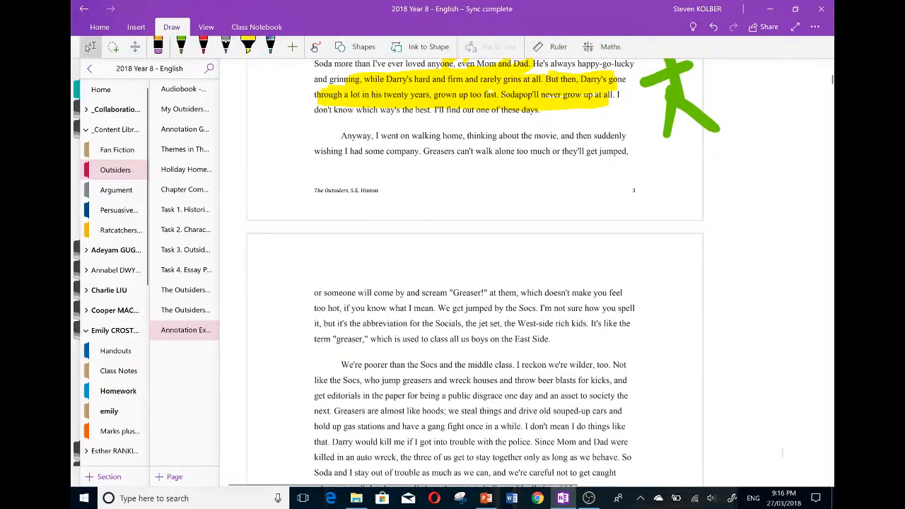
Highlight the line about someone screaming 'Greaser' in yellow.
scroll(down, 3)
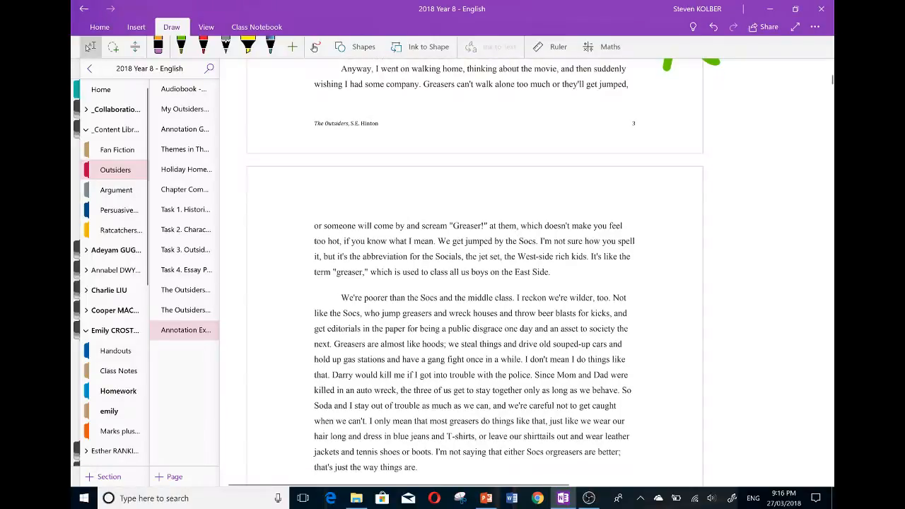
scroll(down, 3)
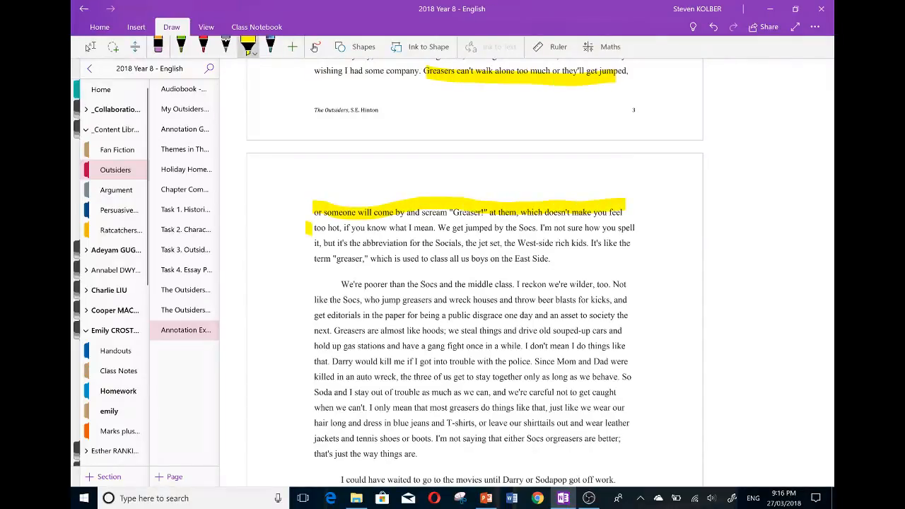
drag(315, 228, 435, 228)
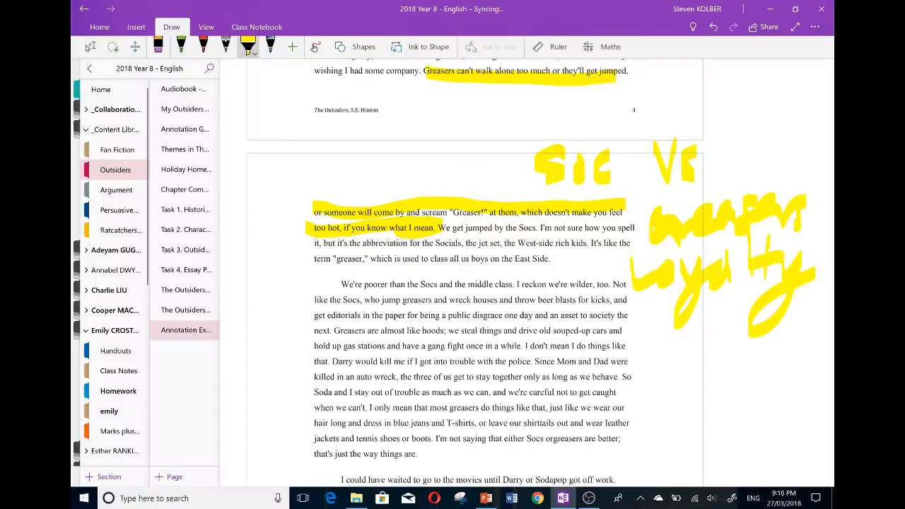
Scroll further down the page and switch to the green pen.
scroll(down, 3)
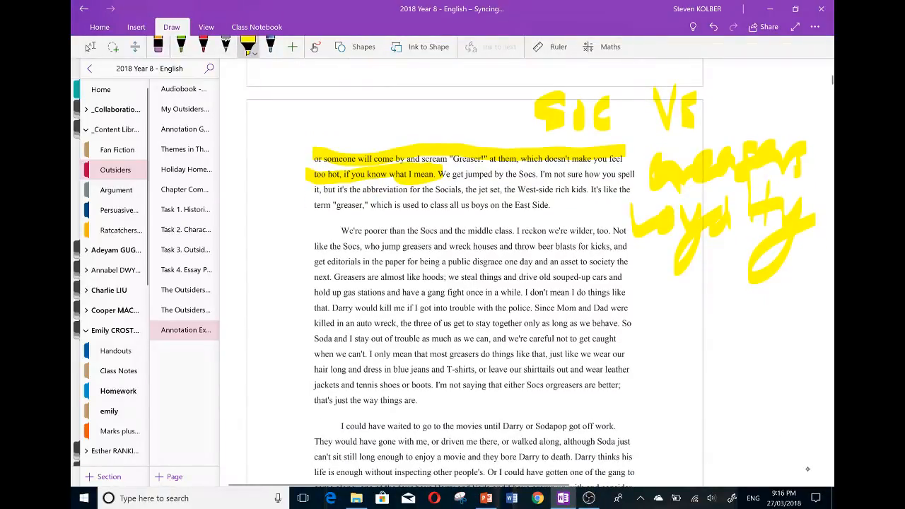
click(181, 47)
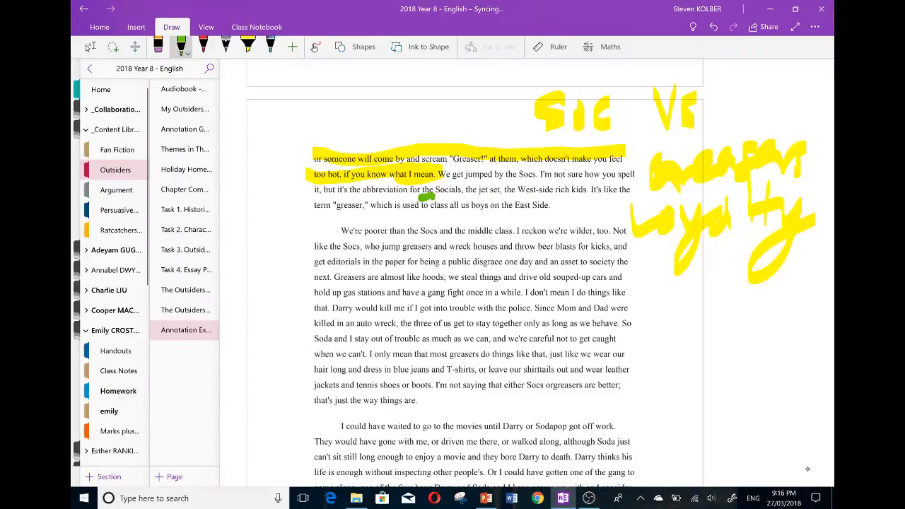
Draw and remove a green underline, mark the left margin, and write 'Soc Vs' above page 4.
drag(422, 199, 631, 199)
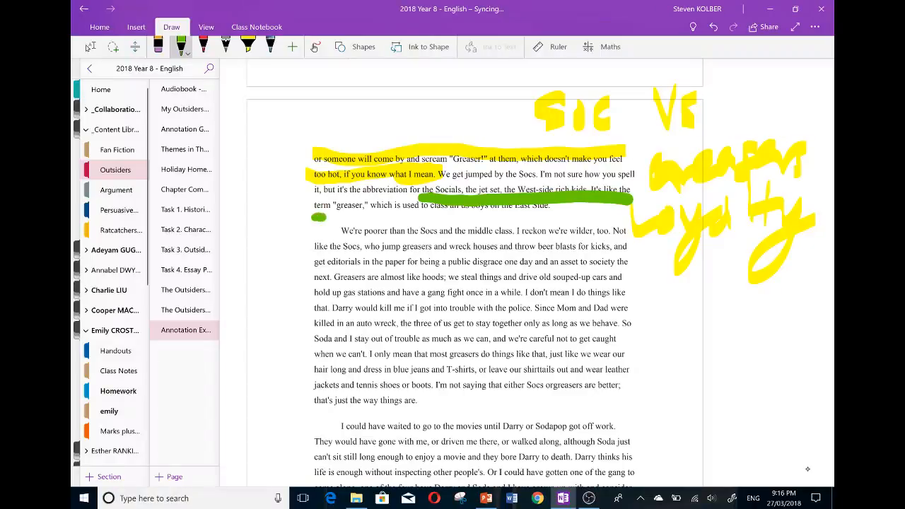
drag(315, 216, 505, 212)
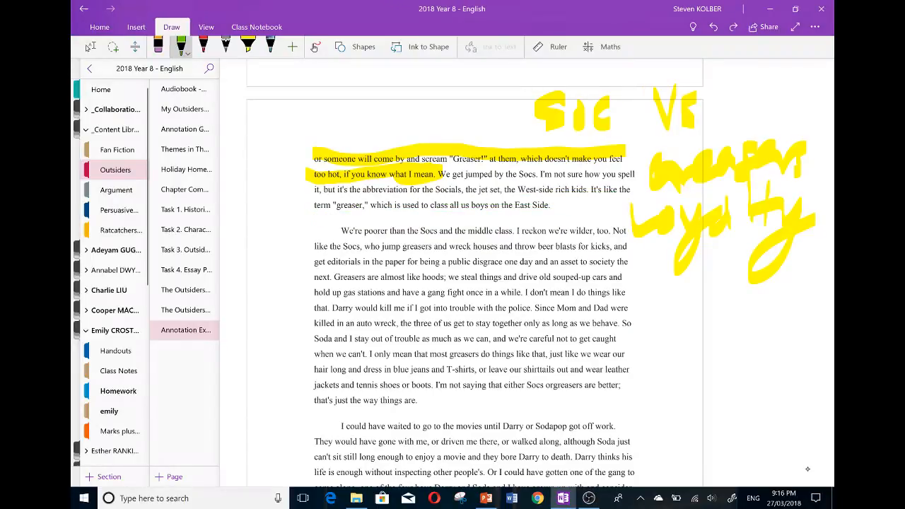
drag(304, 141, 283, 226)
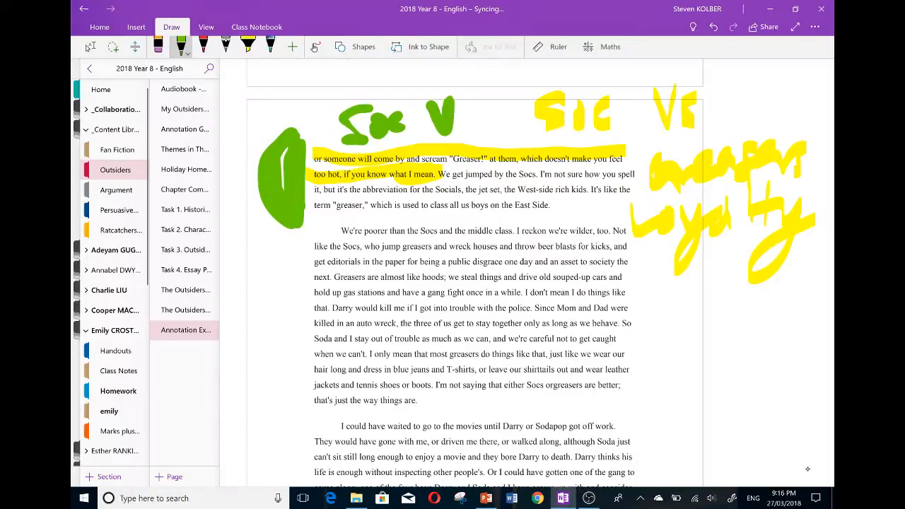
drag(453, 117, 470, 138)
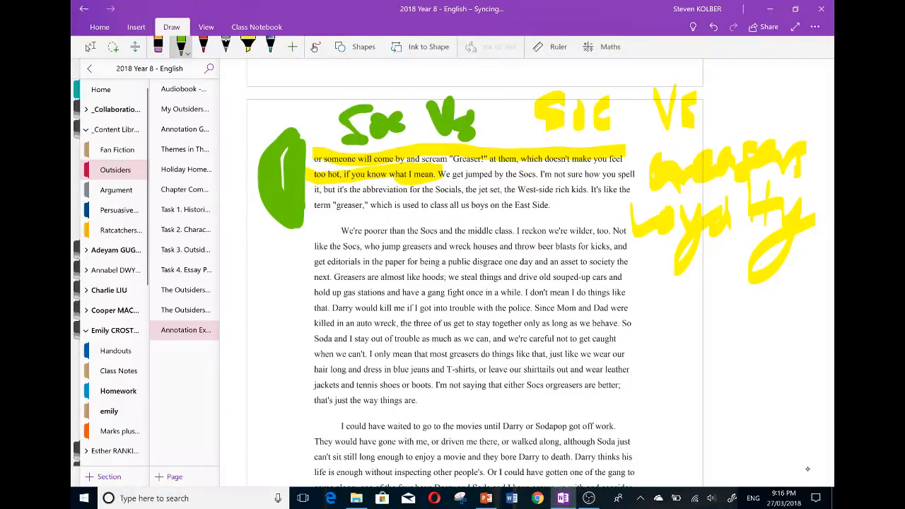